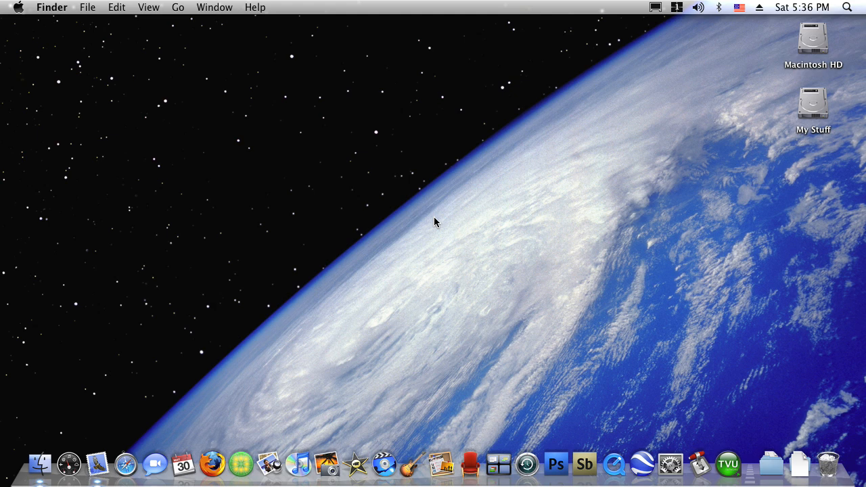
mouse_move(73, 374)
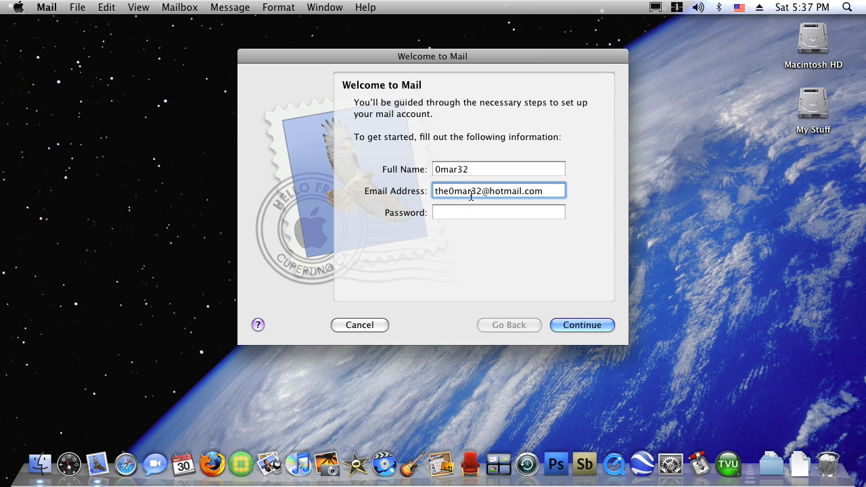
Enter the account password and continue to the incoming mail server settings with POP selected.
click(441, 190)
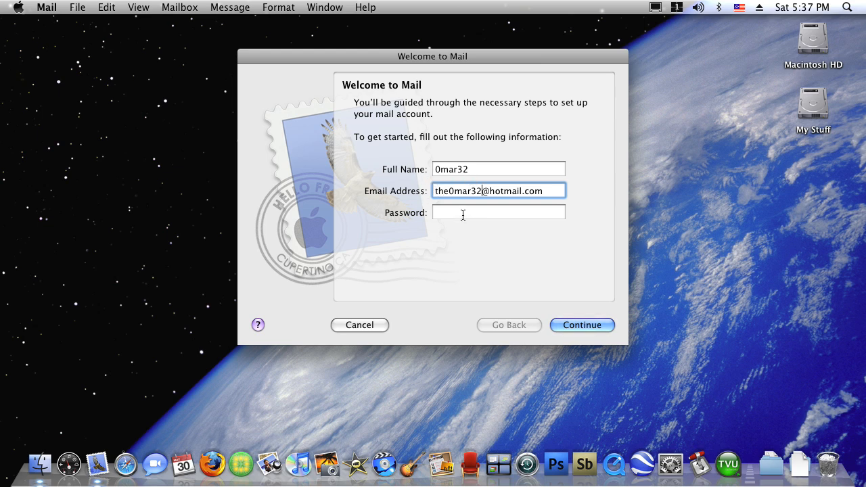
text(•••••)
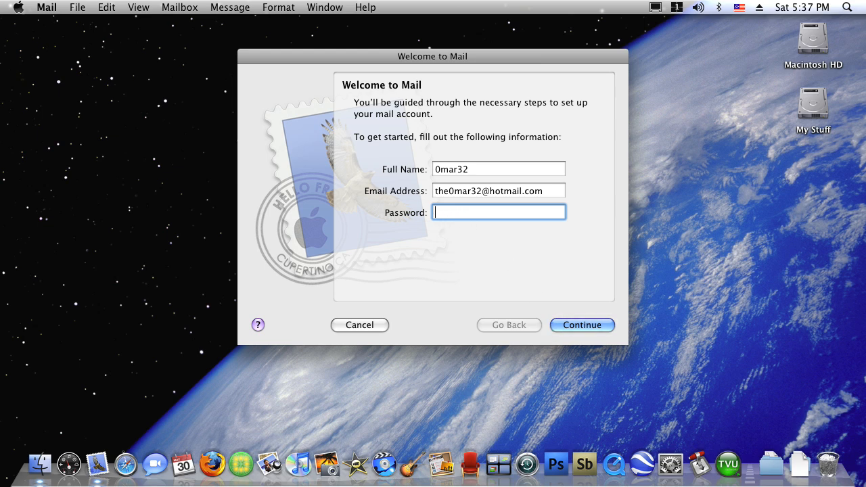
text(password)
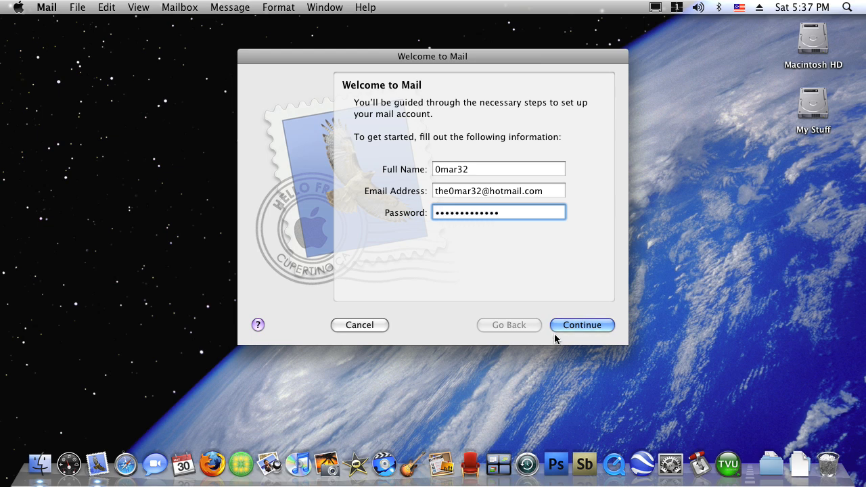
click(581, 325)
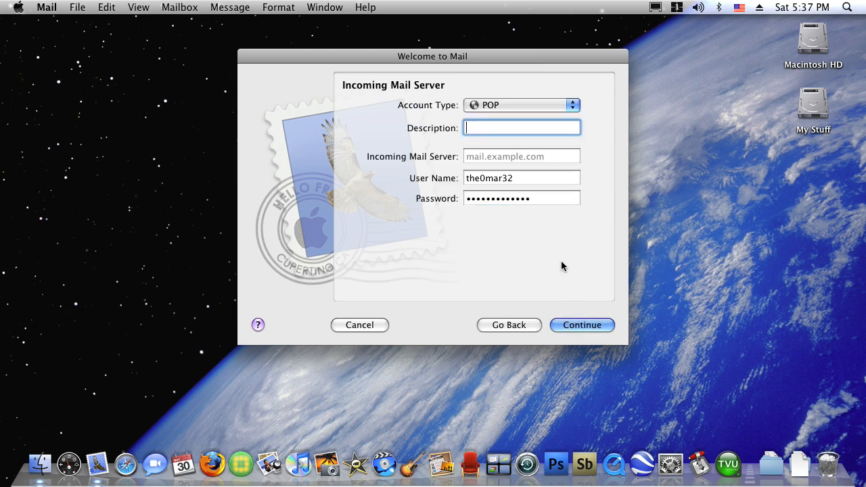
mouse_move(457, 99)
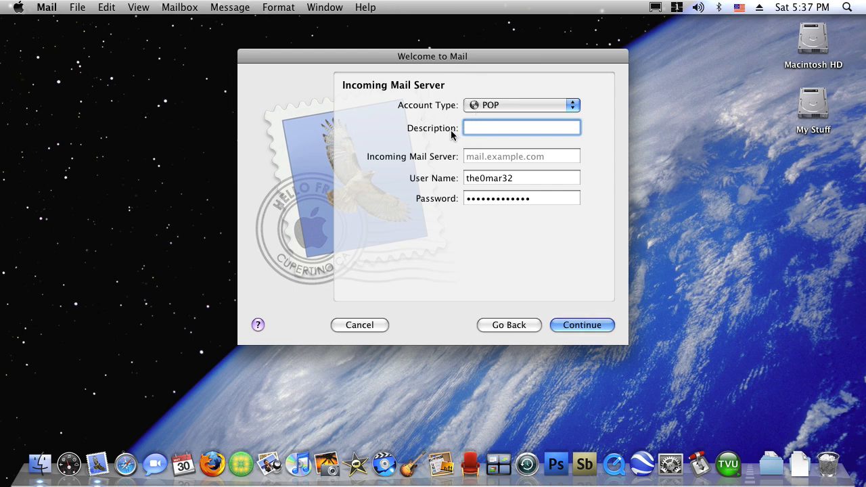
mouse_move(452, 140)
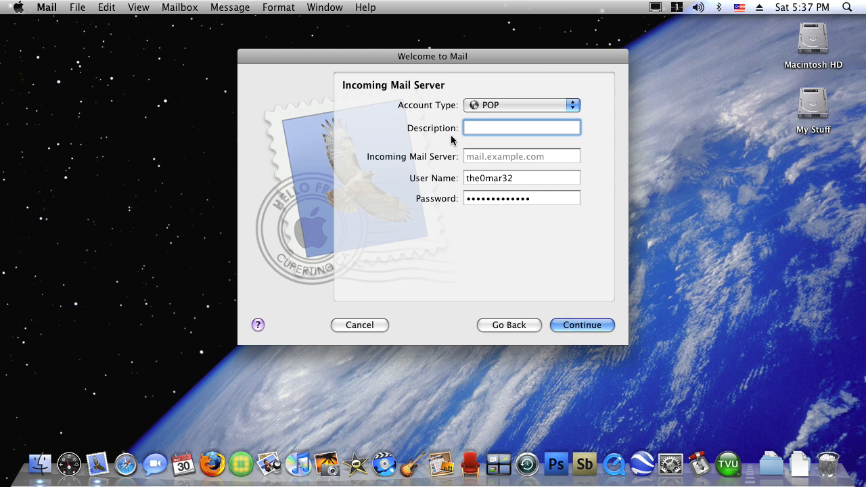
Enter 'Hotmail' as the account description, removing the extra typed words.
click(521, 127)
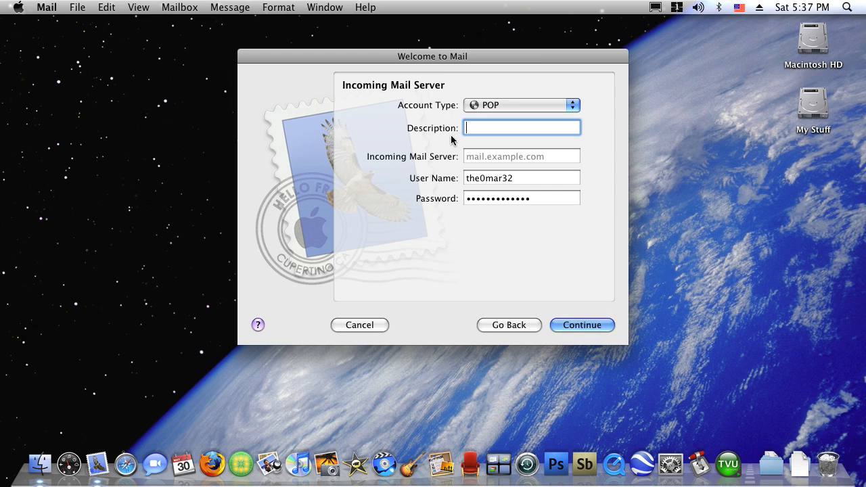
text(Hotmail)
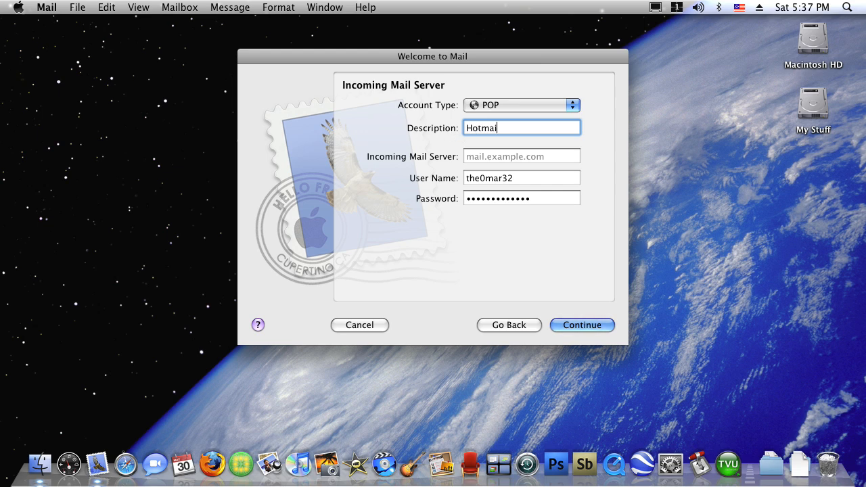
text(l E-)
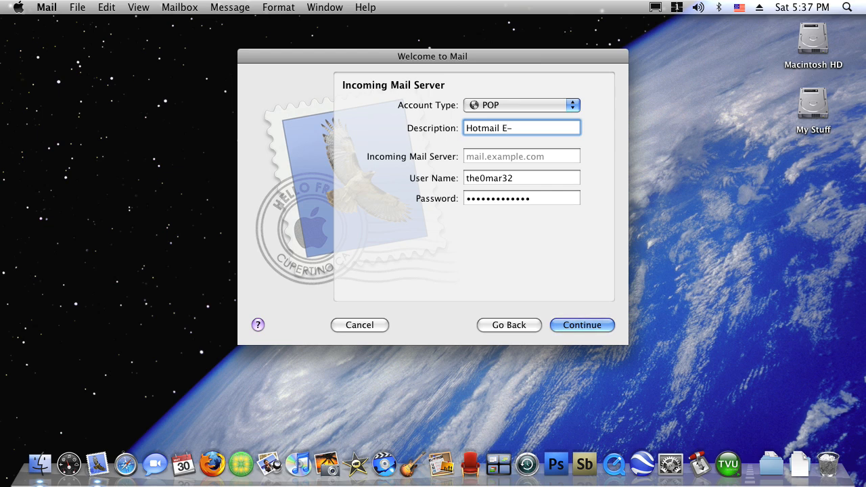
text(MAil)
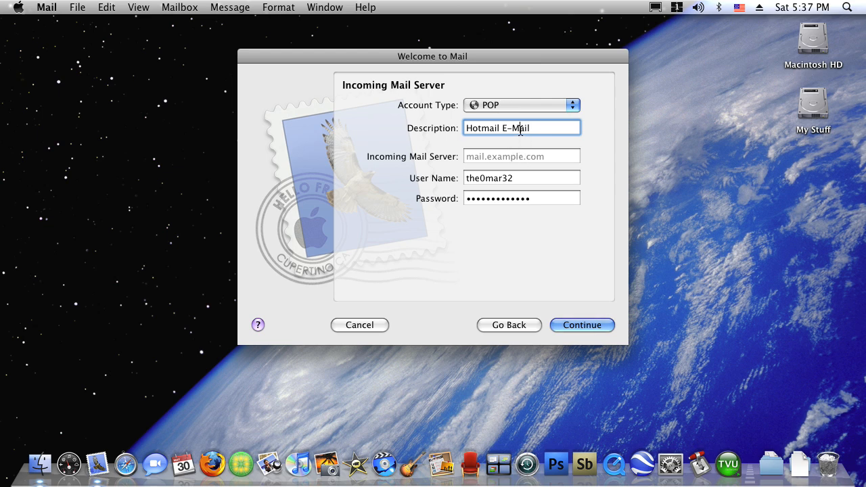
key(Backspace)
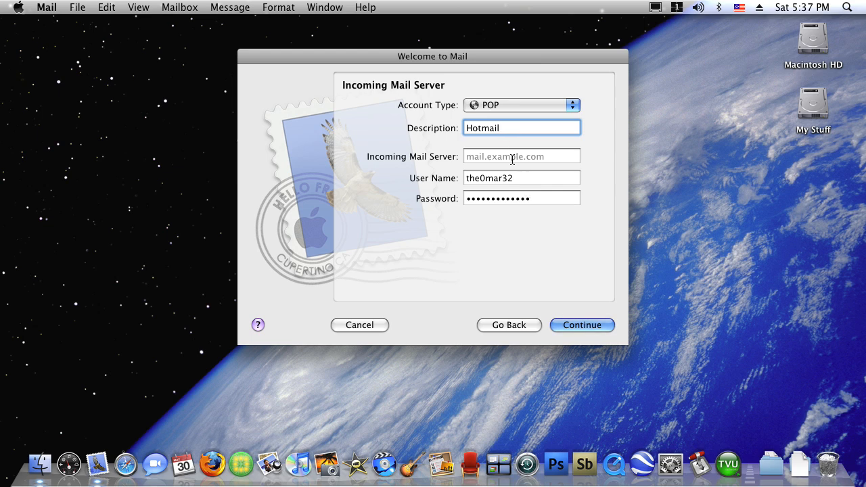
Set the incoming mail server to pop3.live.com.
click(521, 157)
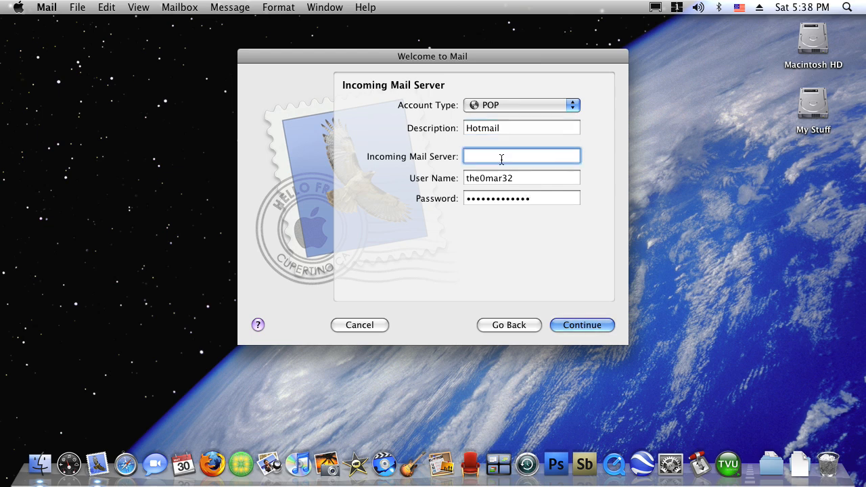
click(521, 157)
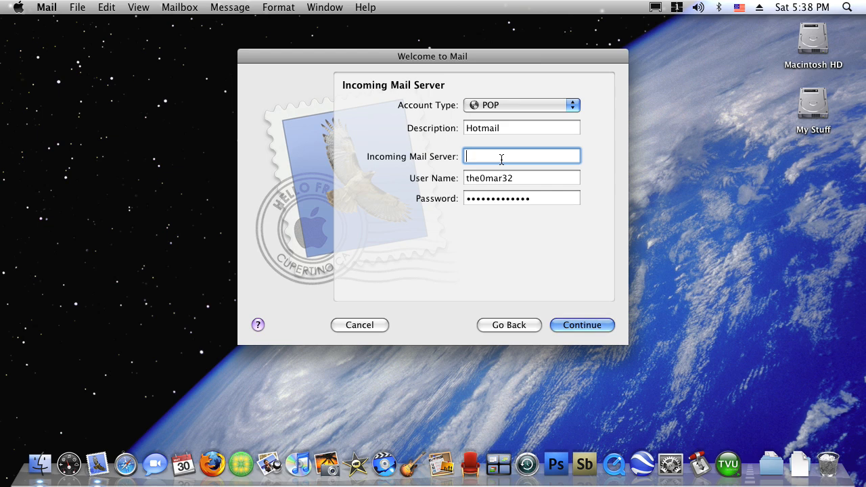
text(pop3.)
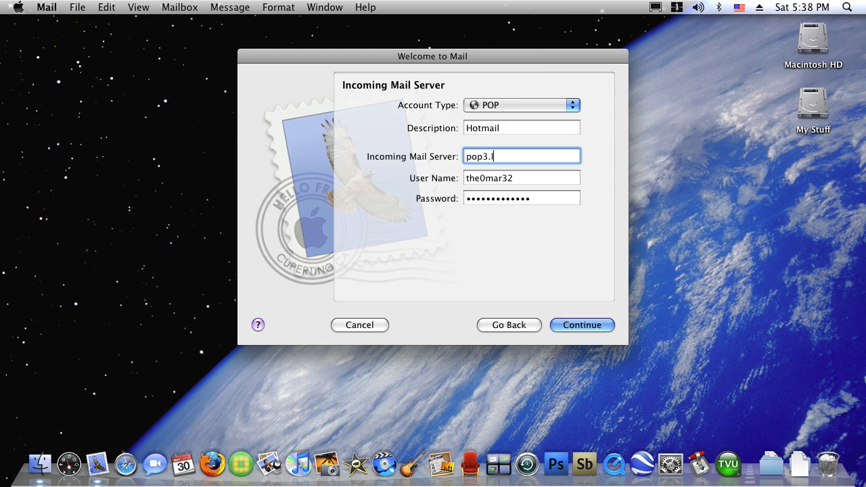
text(live.c)
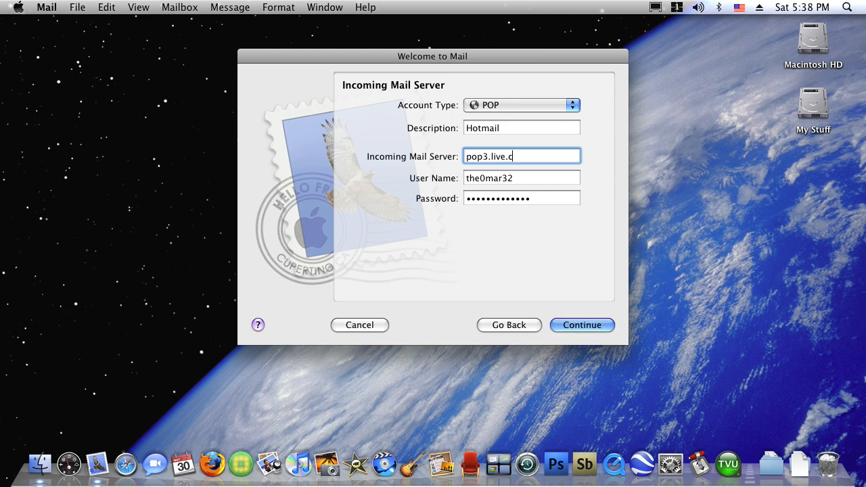
text(om)
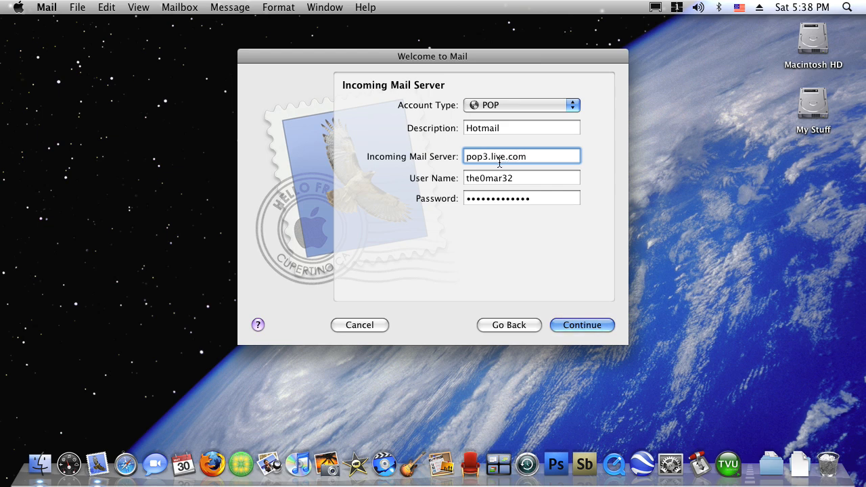
click(521, 179)
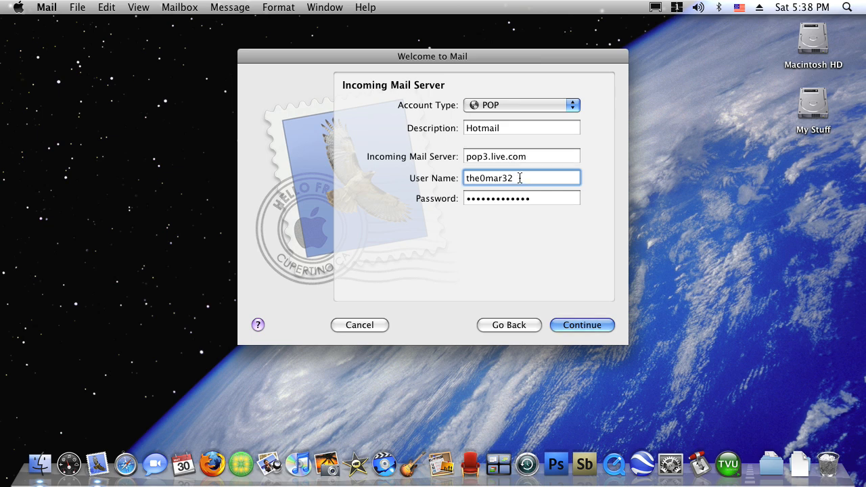
text(@)
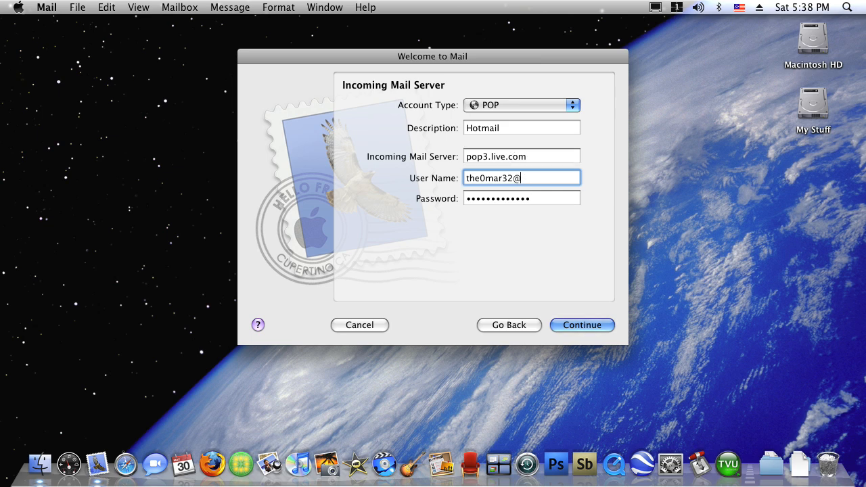
text(hotmail.com)
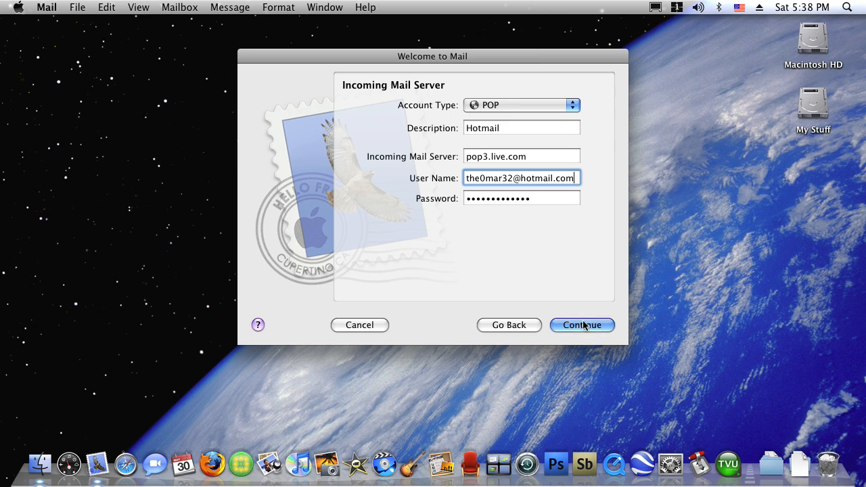
click(582, 325)
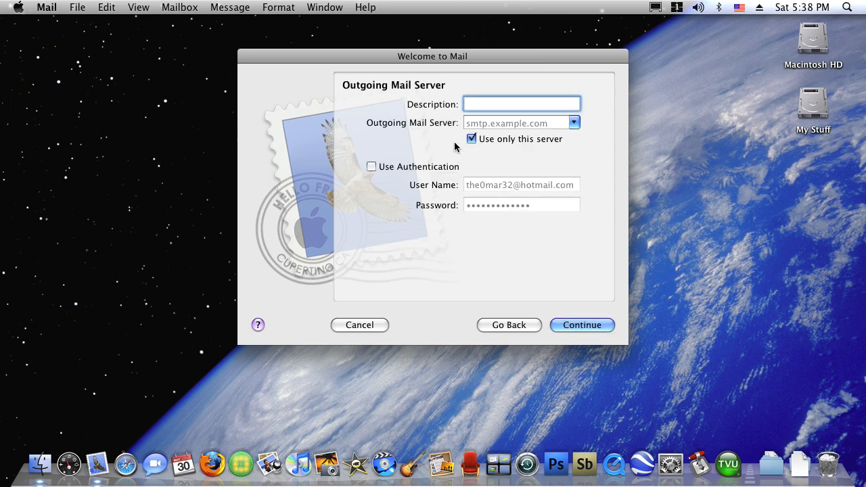
mouse_move(403, 94)
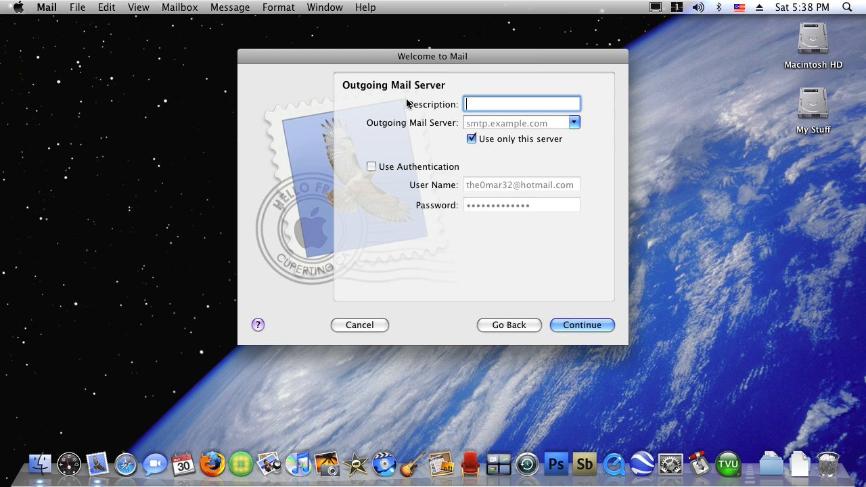
mouse_move(422, 154)
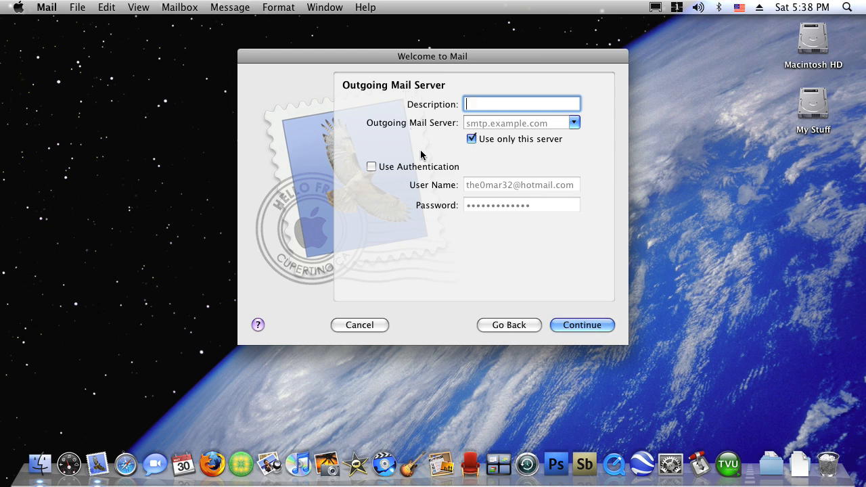
Give the outgoing server the description Hotmail and the address smtp.live.com.
text(Hotmail)
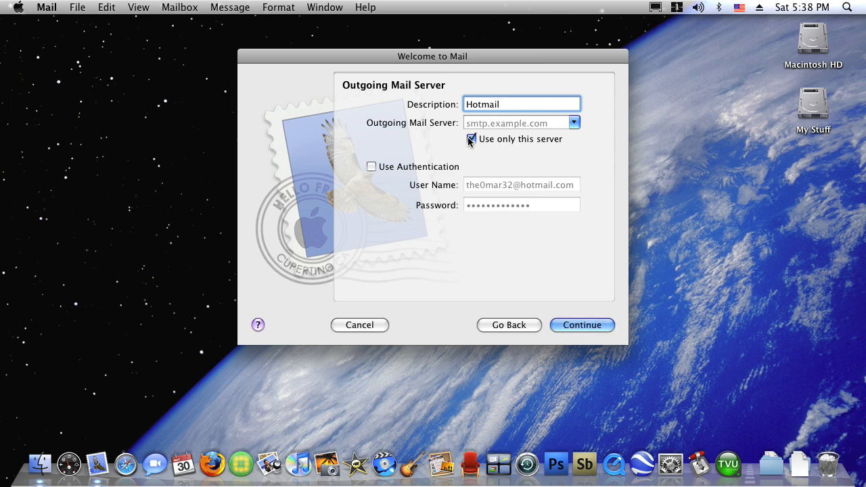
click(471, 138)
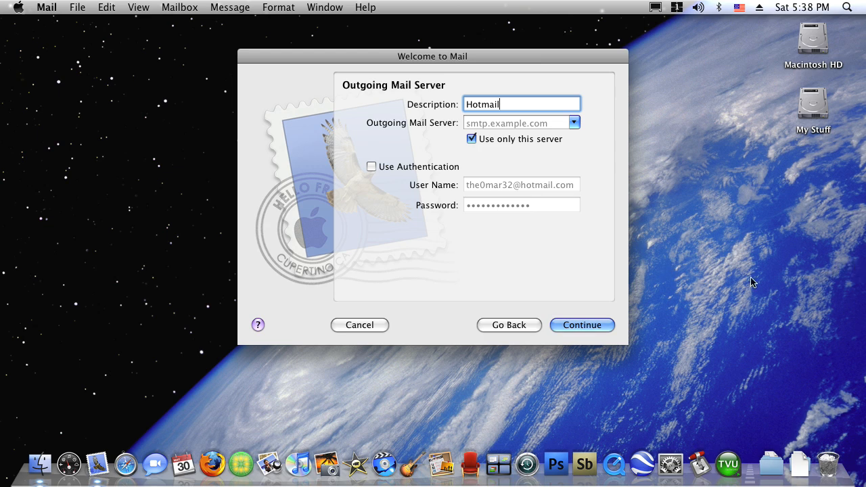
click(517, 121)
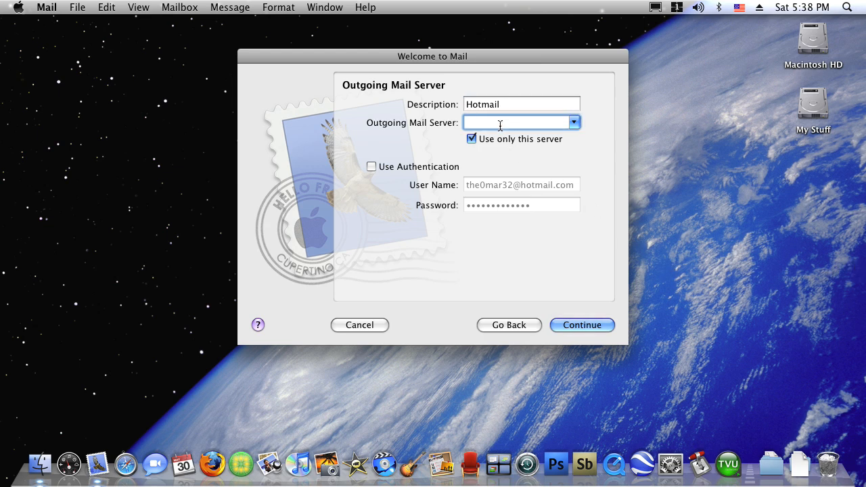
text(smtp.l)
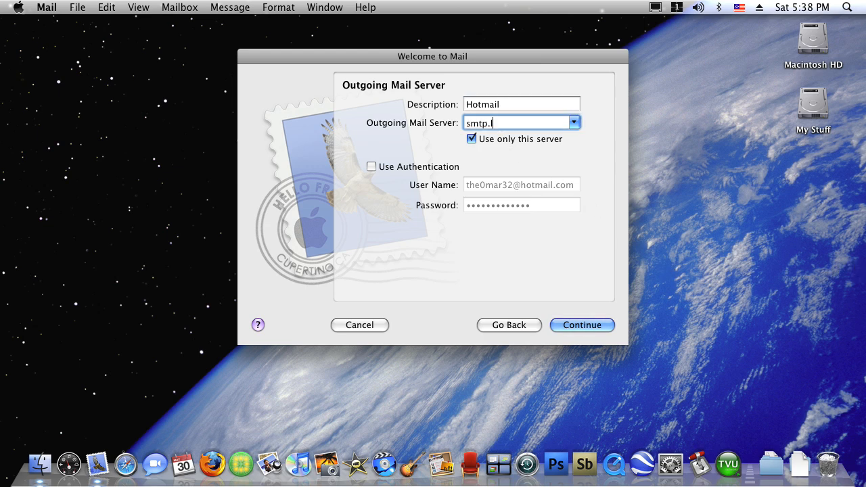
text(i)
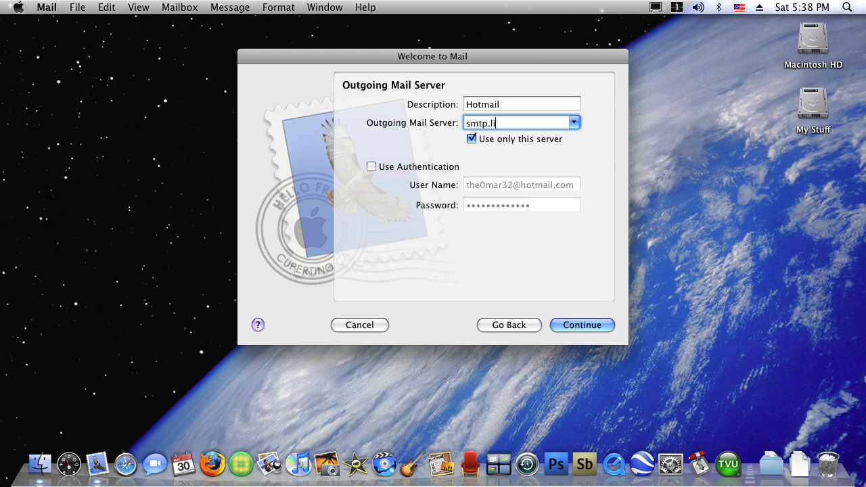
text(ve.com)
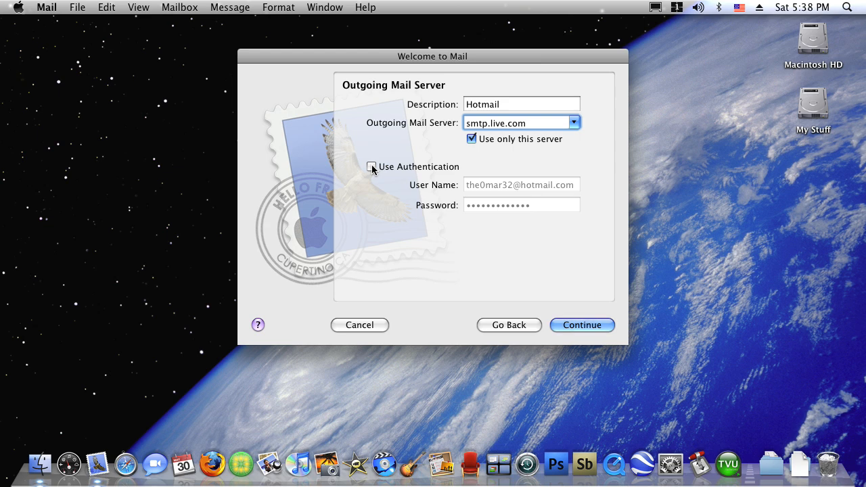
Enable authentication and continue so Mail verifies smtp.live.com and shows the account summary.
click(371, 167)
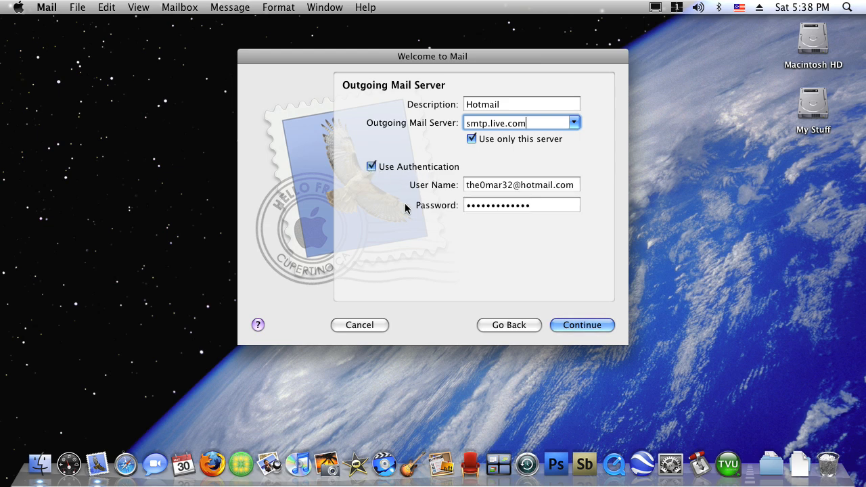
click(582, 325)
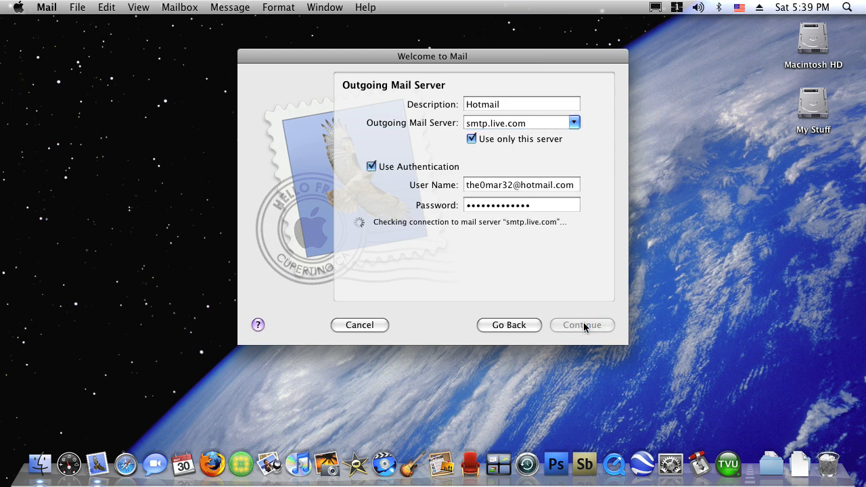
mouse_move(492, 263)
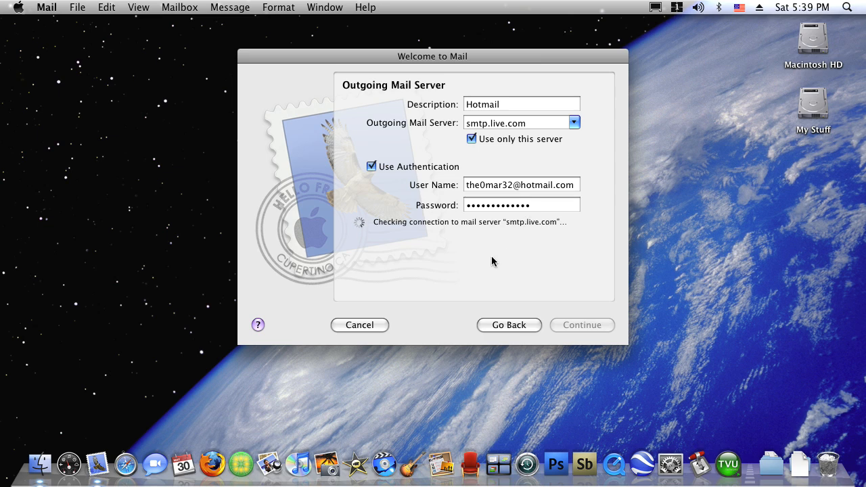
mouse_move(525, 341)
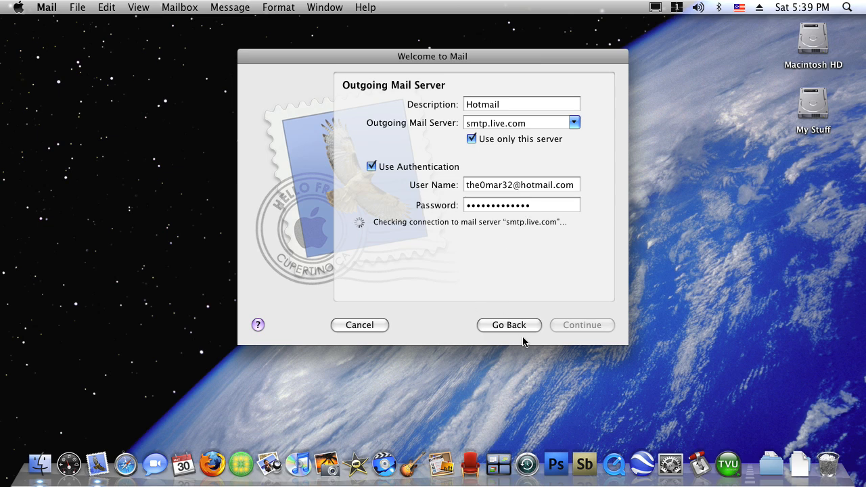
mouse_move(525, 331)
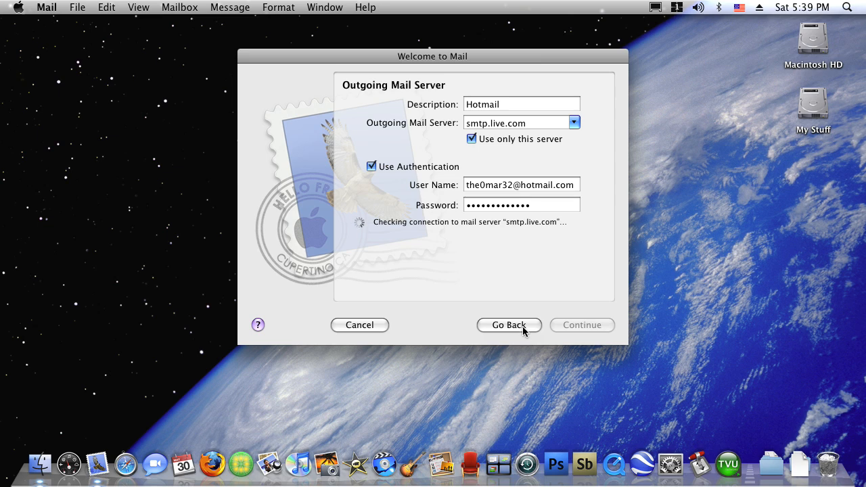
click(580, 325)
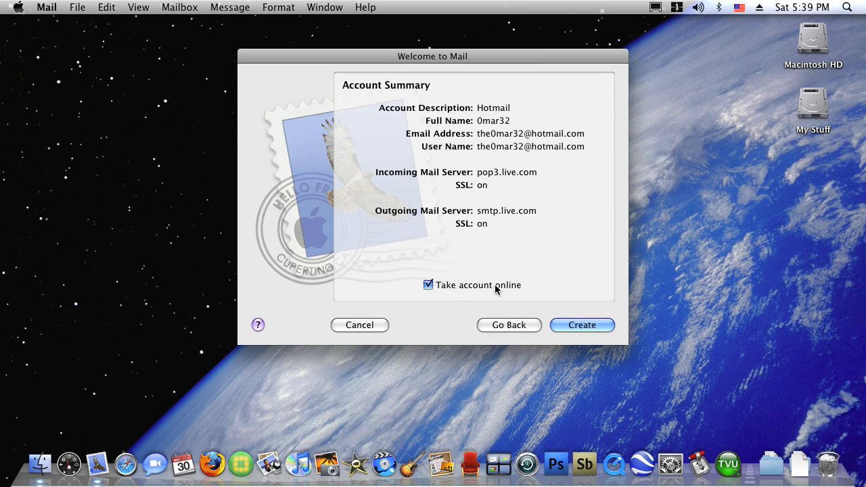
mouse_move(433, 270)
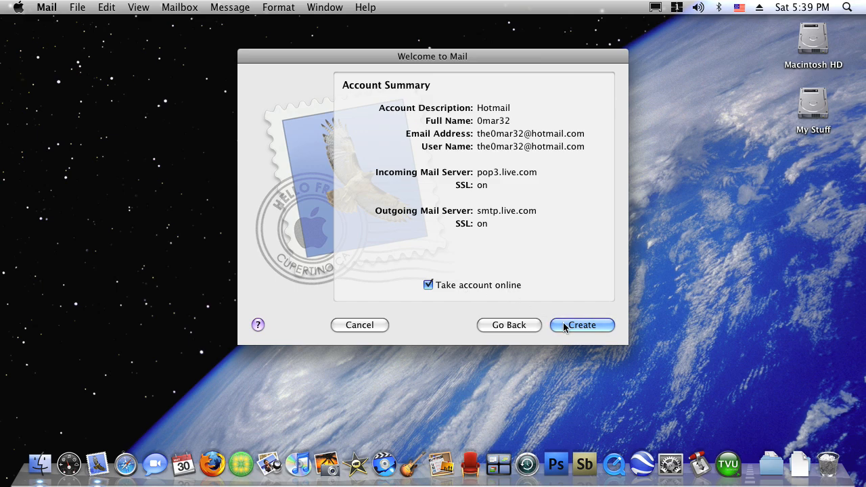
Create the Hotmail account from the summary, opening the main mailbox window.
click(582, 324)
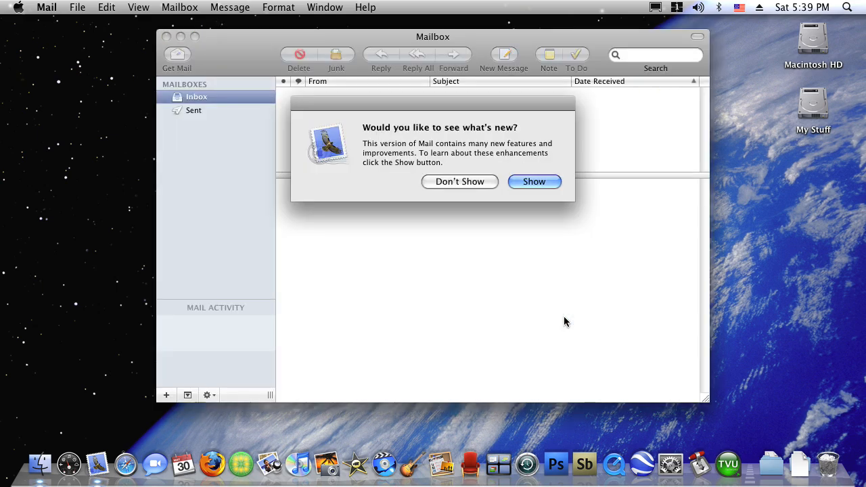
mouse_move(413, 138)
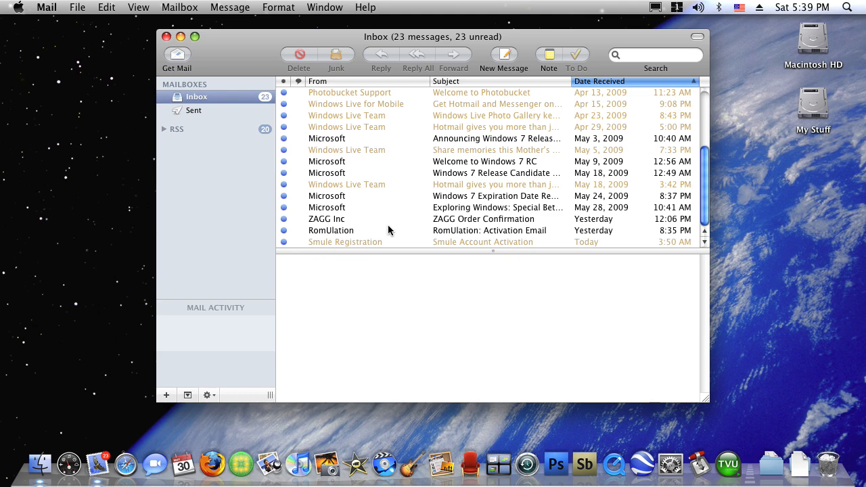
mouse_move(395, 184)
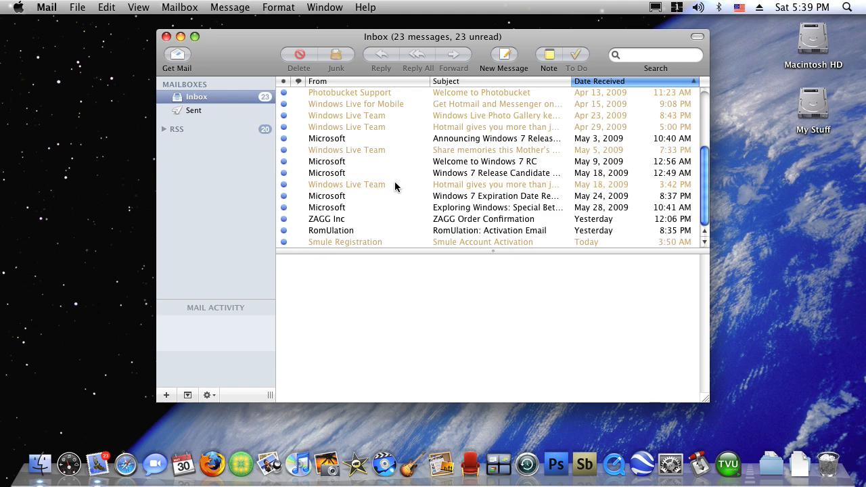
mouse_move(395, 214)
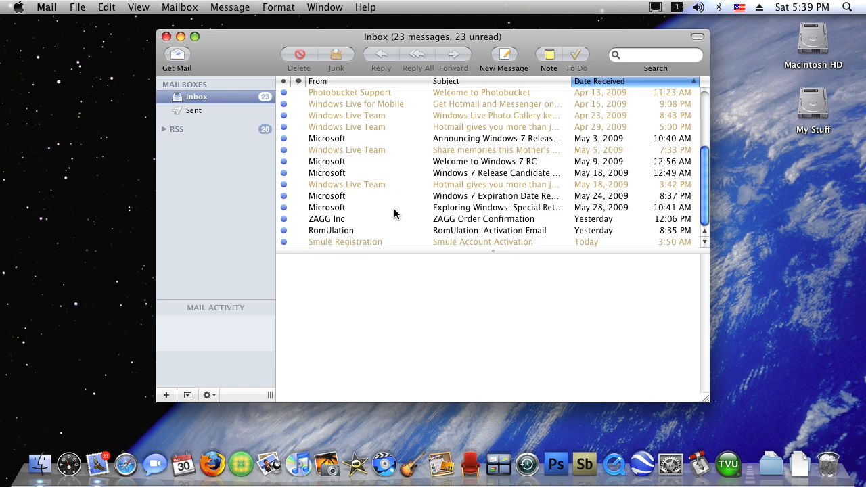
mouse_move(419, 200)
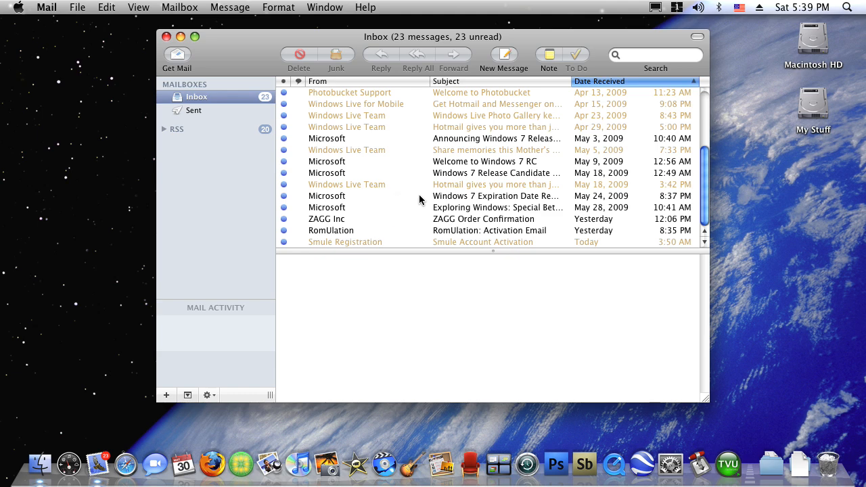